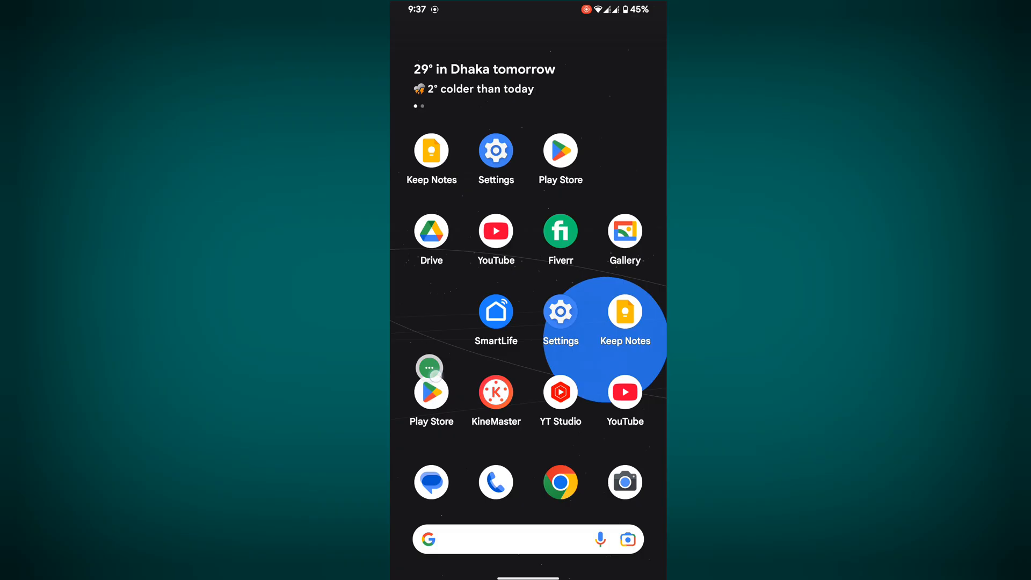
- Launch the Google Play Store from the home screen icon
{"action": "left_click", "coordinate": [431, 391]}
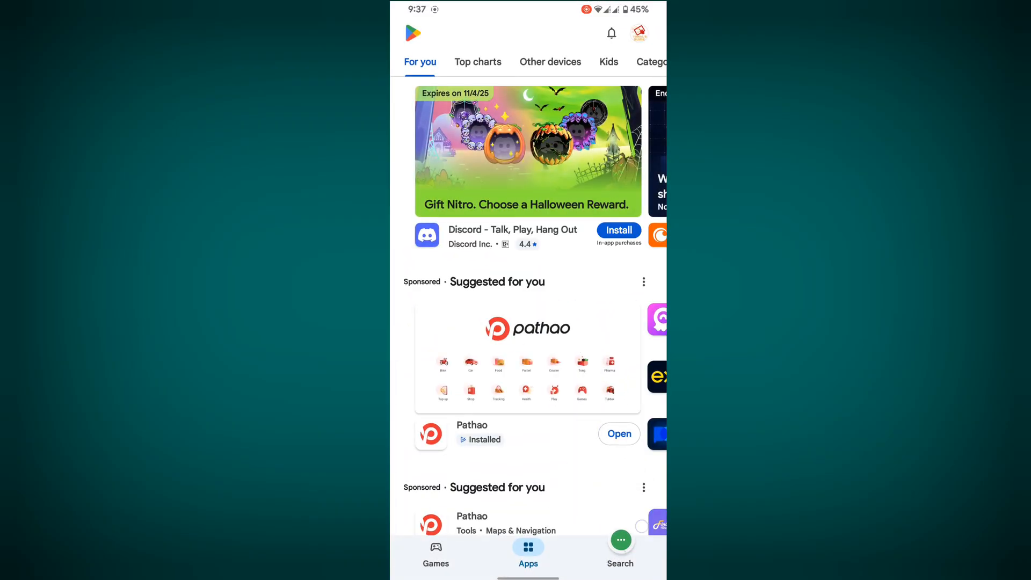
- Search Play Store for '1111' and scroll to the 1.1.1.1 + WARP listing
{"action": "left_click", "coordinate": [620, 554]}
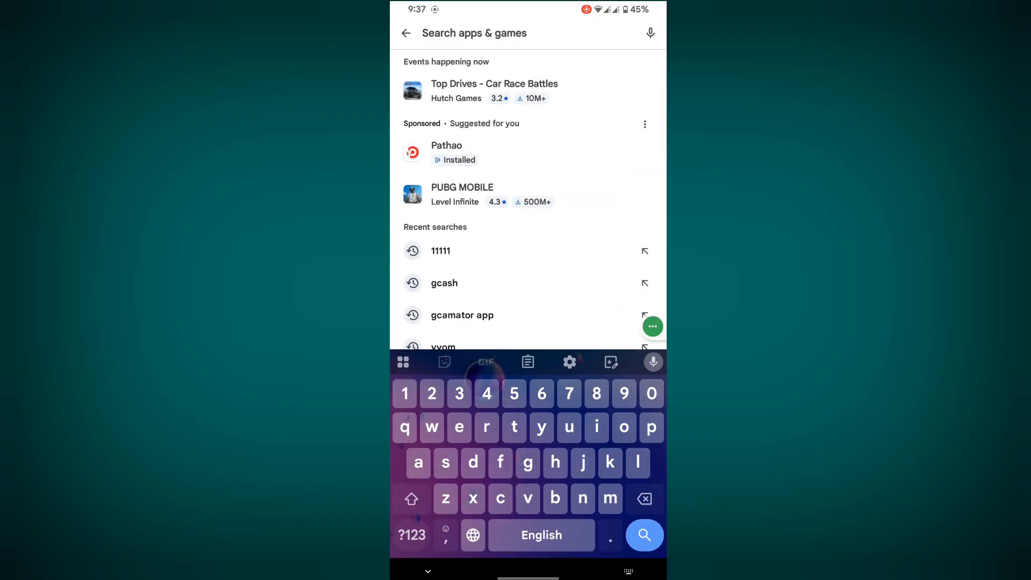
{"action": "left_click", "coordinate": [644, 535]}
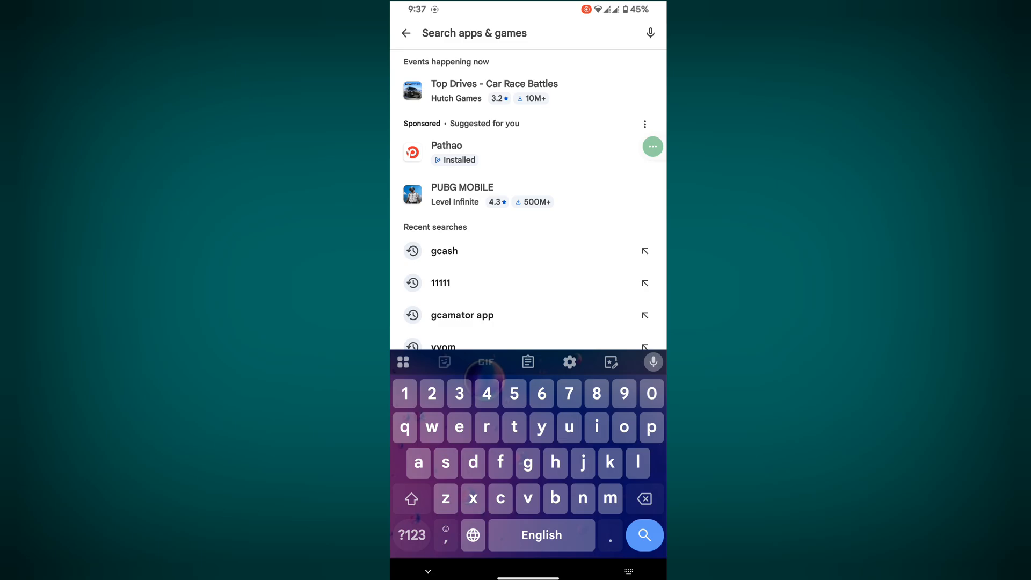
{"action": "type", "text": "11111"}
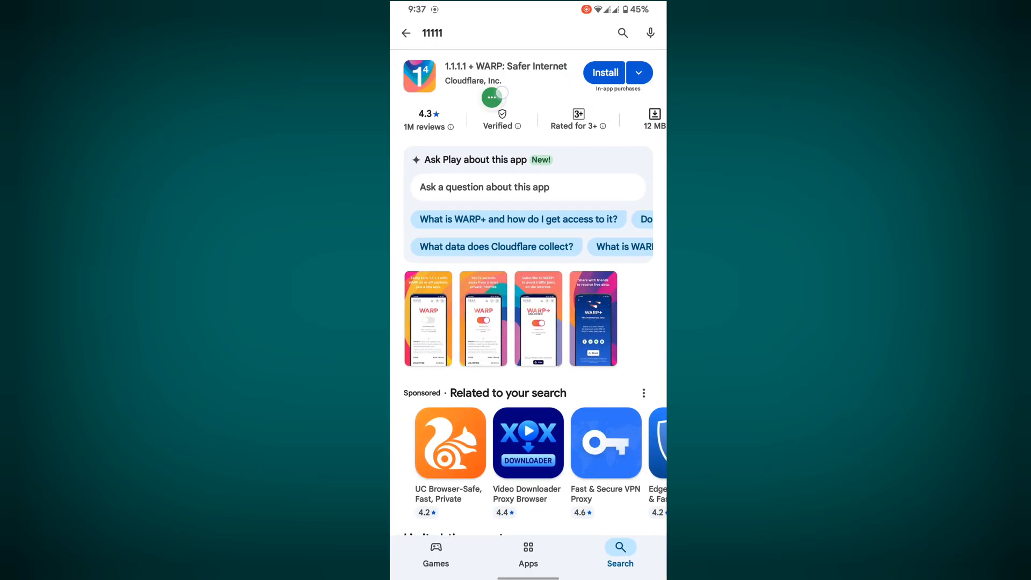
{"action": "scroll", "scroll_direction": "down", "scroll_amount": 3}
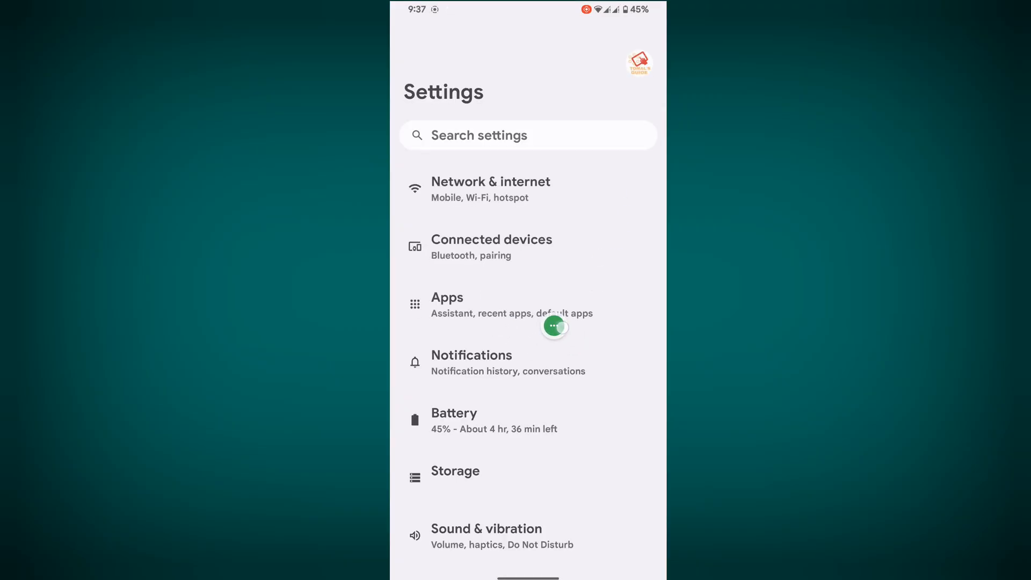
- Find GCash in Settings > Apps > See all apps and view its Storage & cache
{"action": "left_click", "coordinate": [511, 304]}
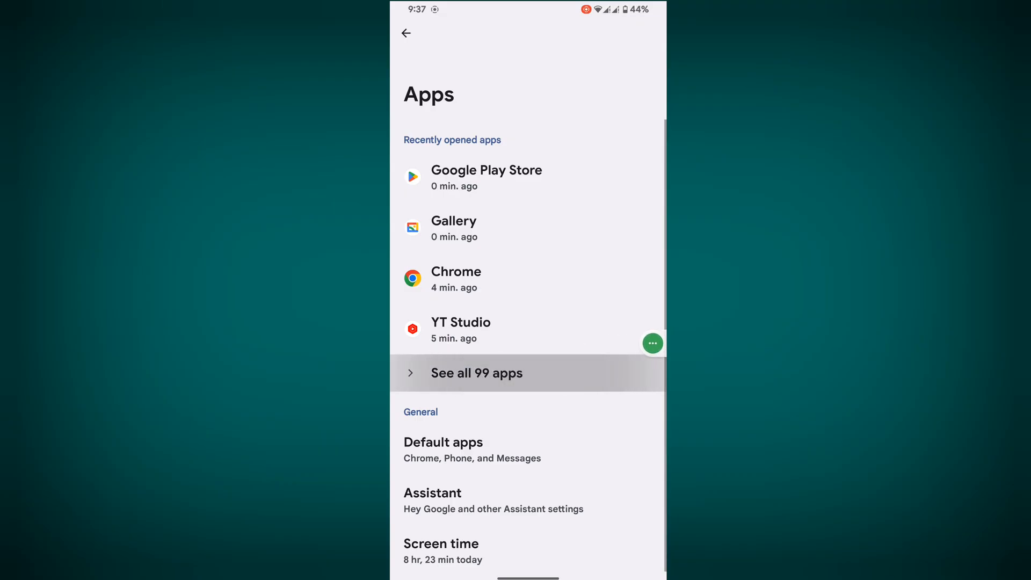
{"action": "left_click", "coordinate": [476, 373]}
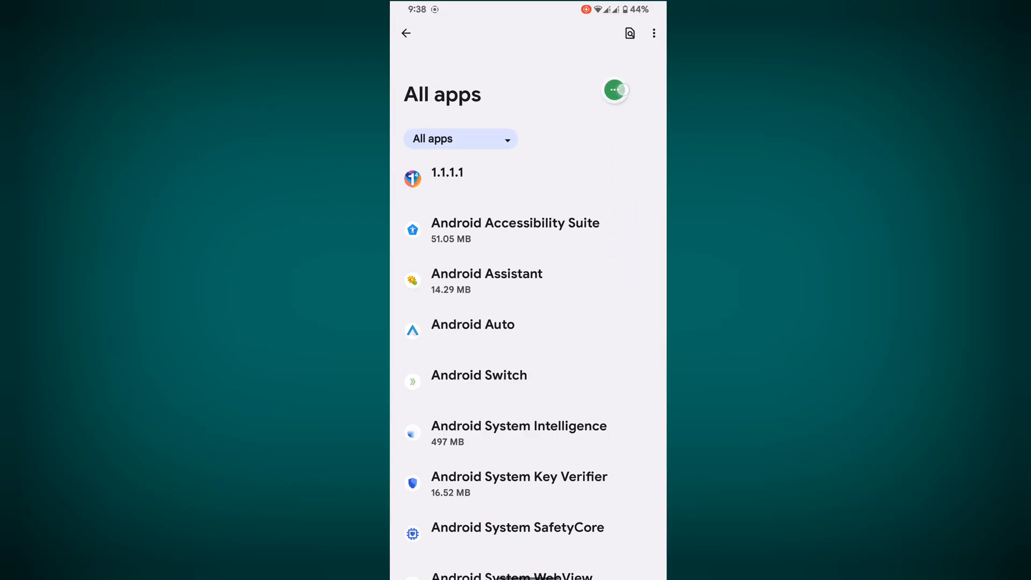
{"action": "type", "text": "g"}
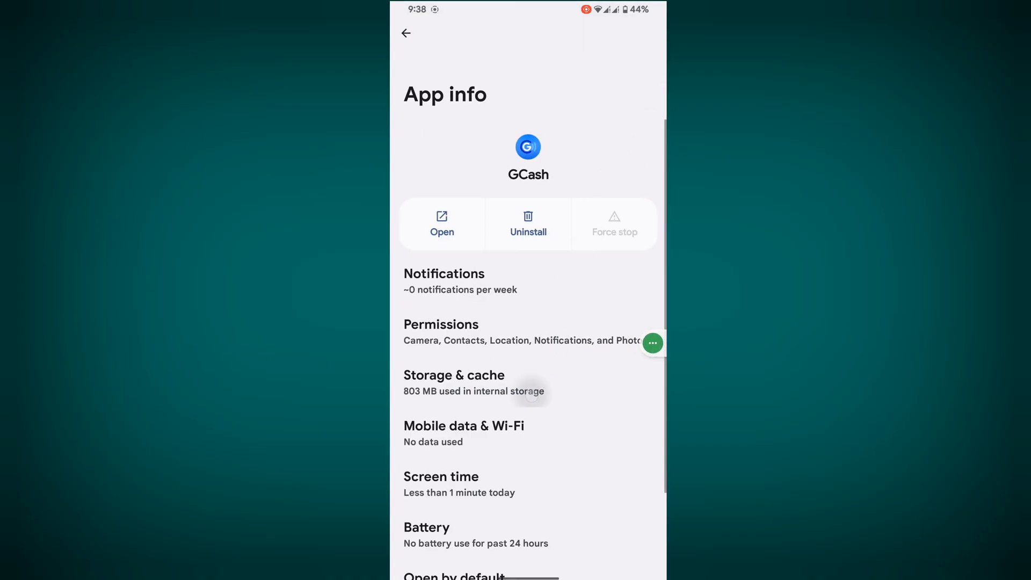
{"action": "left_click", "coordinate": [453, 382]}
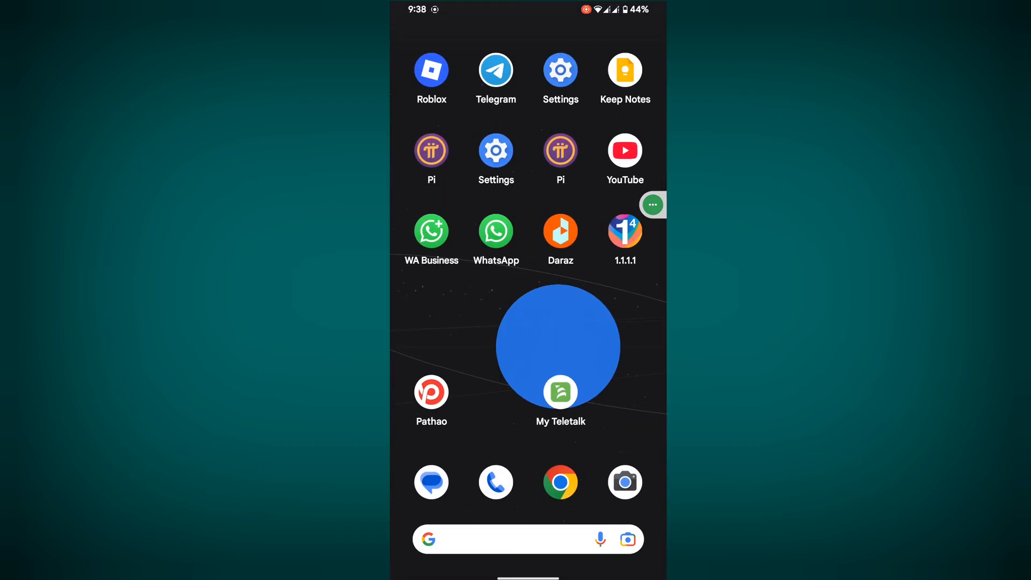
- Launch the 1.1.1.1 app from the home screen
{"action": "left_click", "coordinate": [625, 233]}
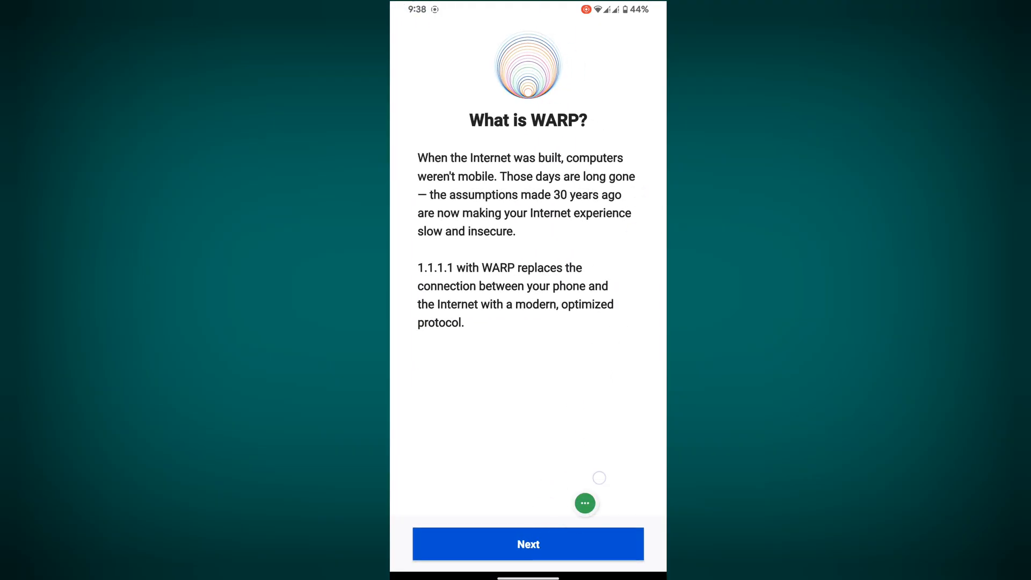
- Accept Cloudflare's privacy terms, install the WARP VPN profile, skip notifications
{"action": "left_click", "coordinate": [528, 544]}
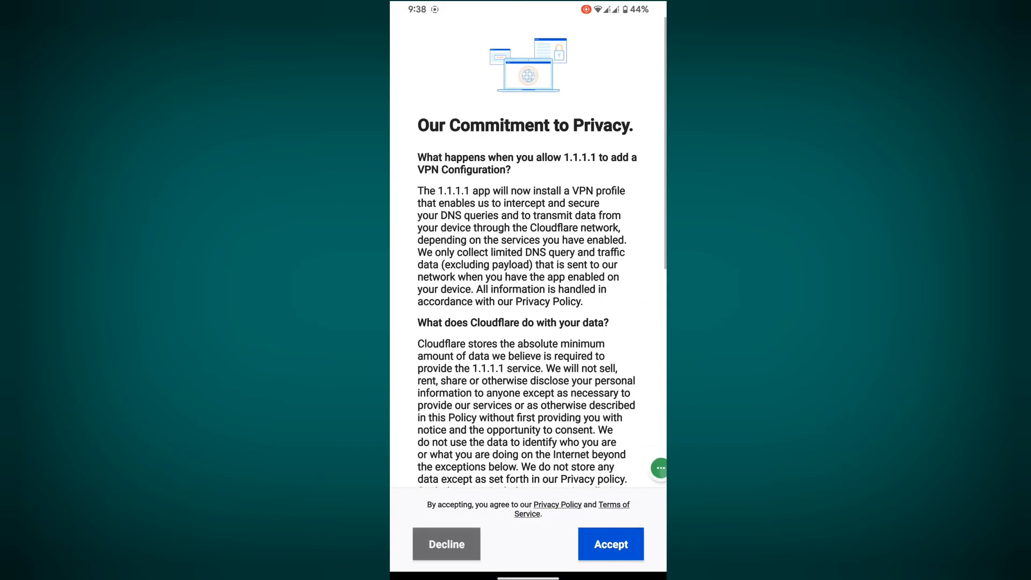
{"action": "left_click", "coordinate": [611, 544]}
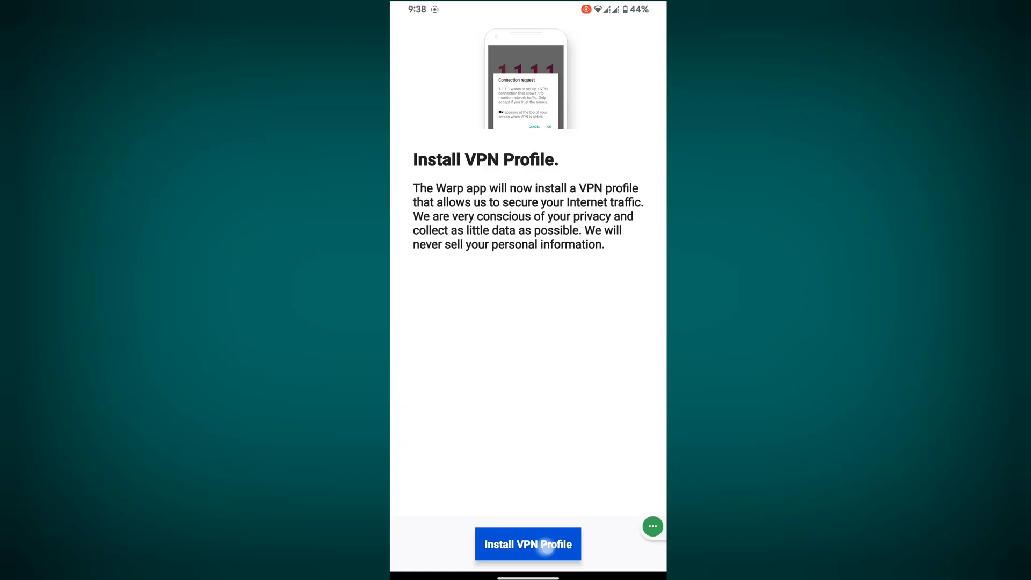
{"action": "left_click", "coordinate": [528, 543]}
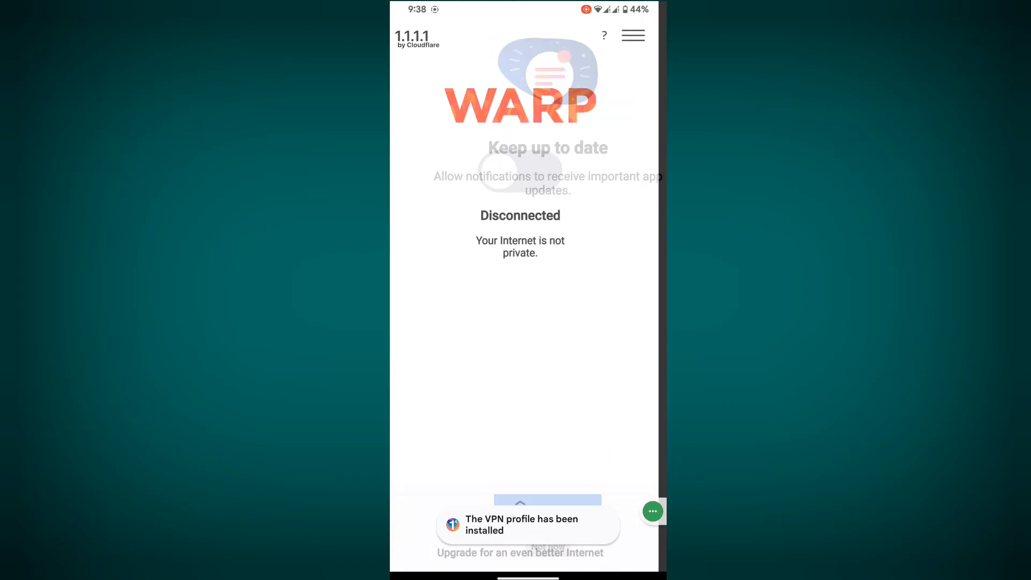
{"action": "left_click", "coordinate": [528, 172]}
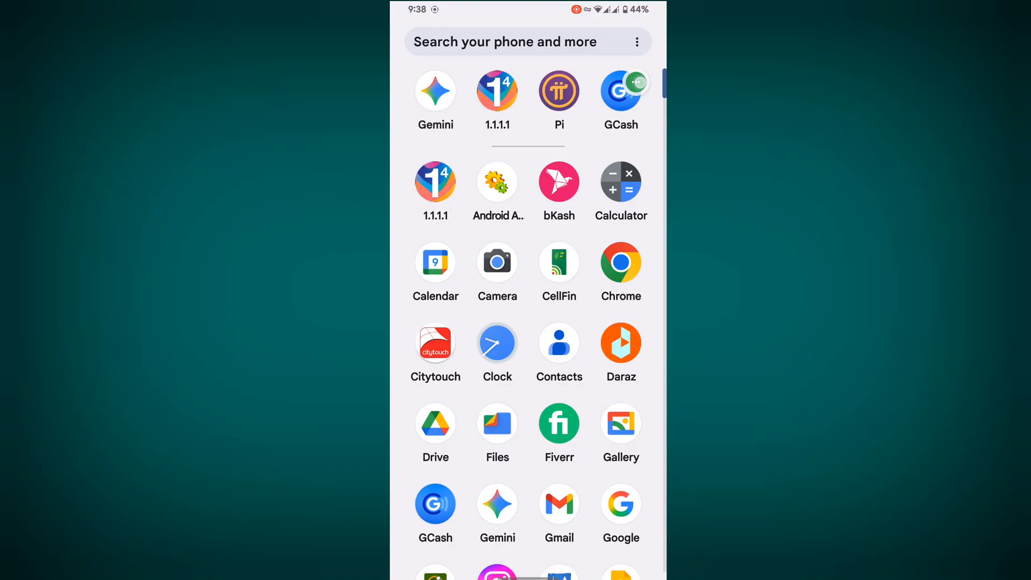
- Launch GCash from the app drawer
{"action": "left_click", "coordinate": [620, 90]}
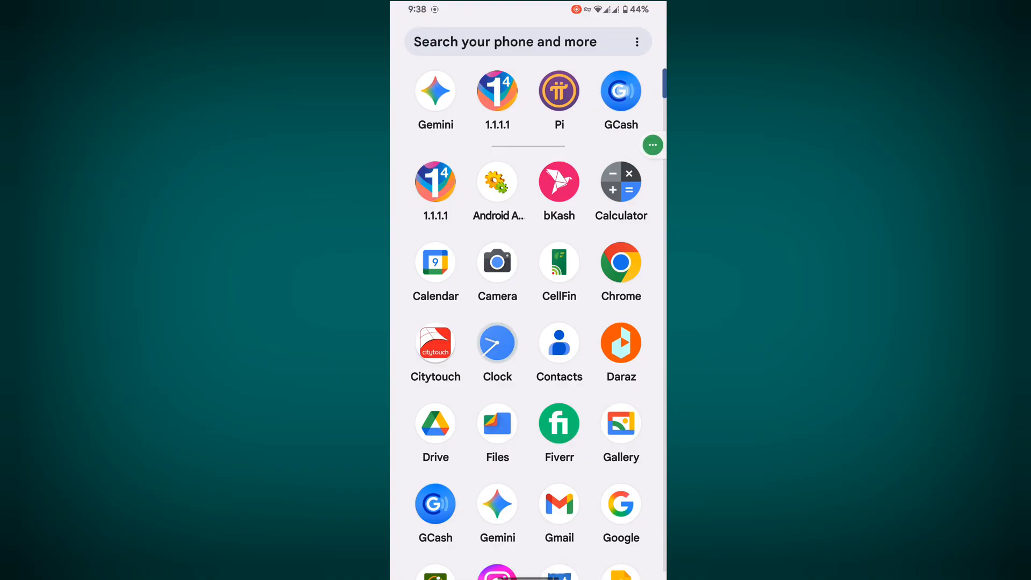